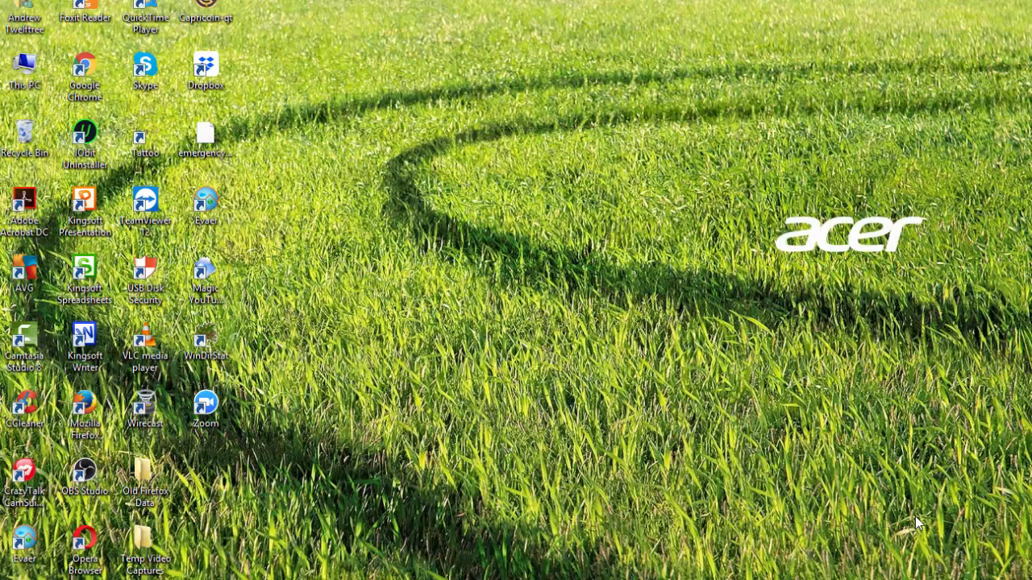
mouse_move(913, 522)
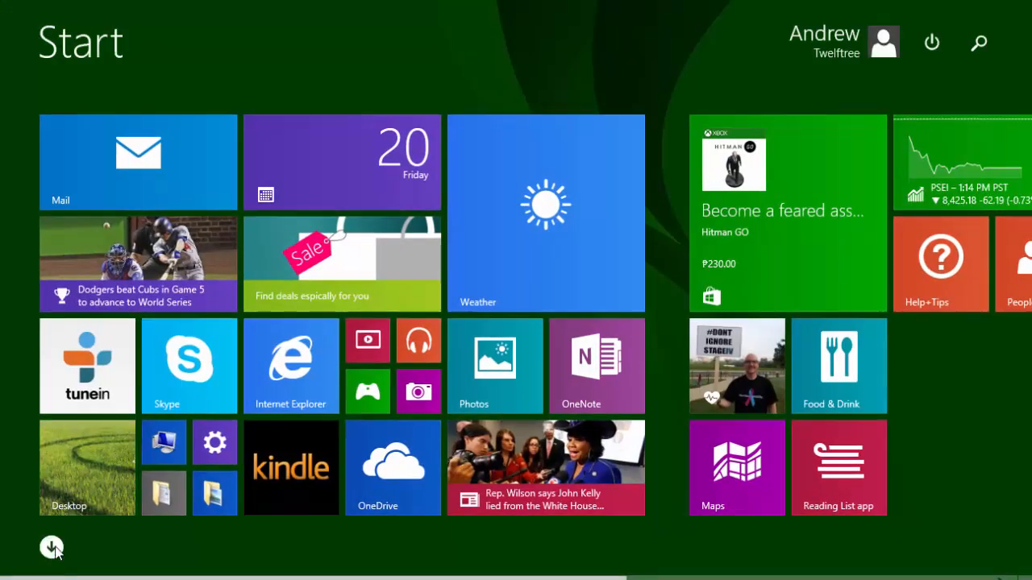
- Search the Apps list for 'control' so Control Panel shows among the results
click(52, 549)
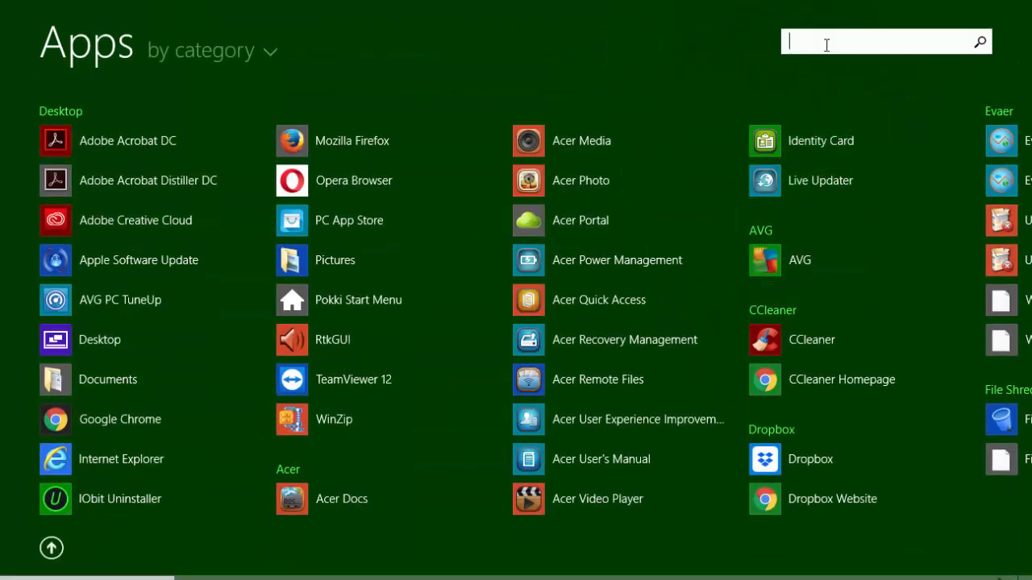
text(contr)
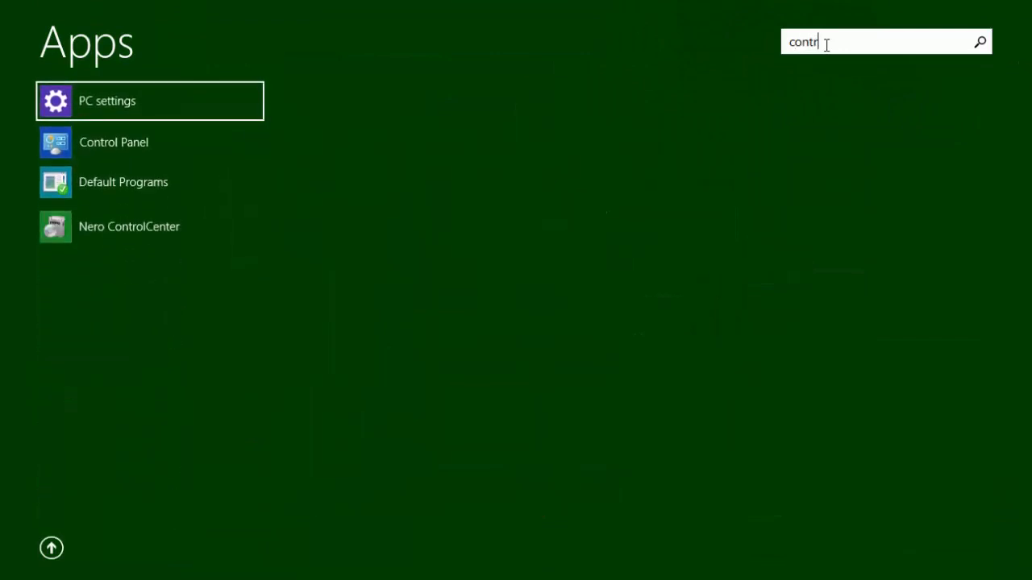
text(ol)
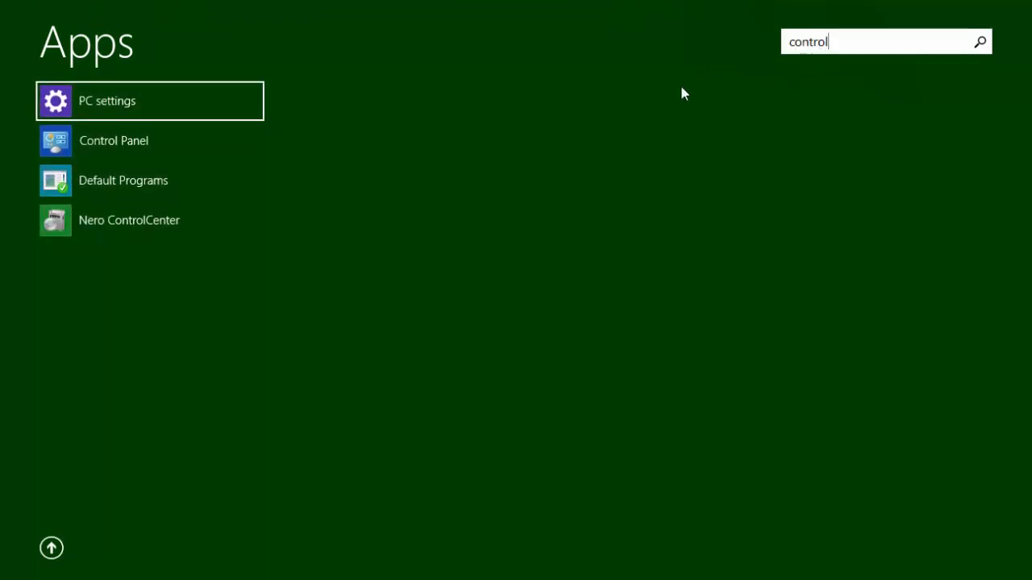
mouse_move(105, 145)
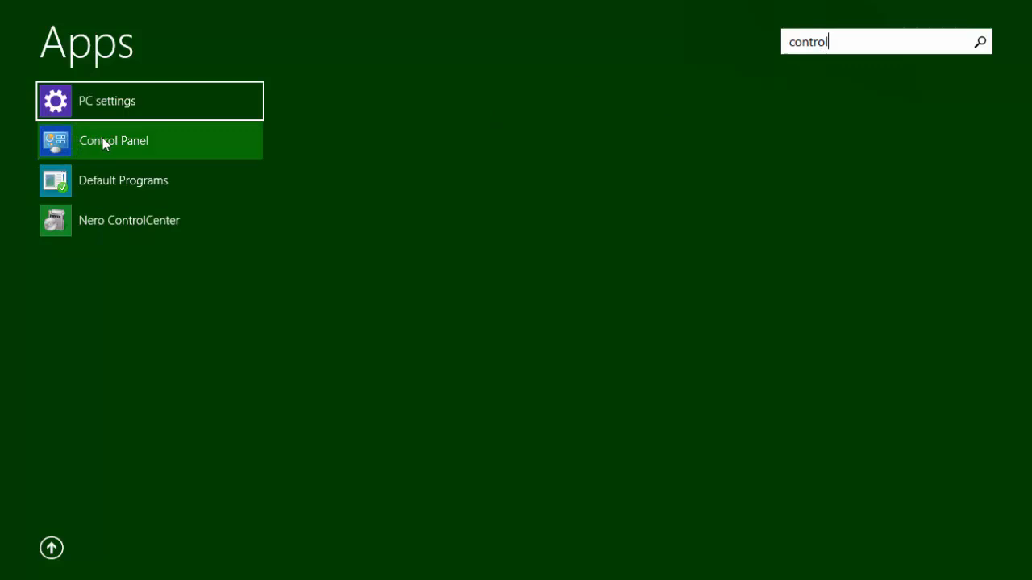
- Launch Control Panel and navigate via Network and Internet to the Network and Sharing Center
click(113, 141)
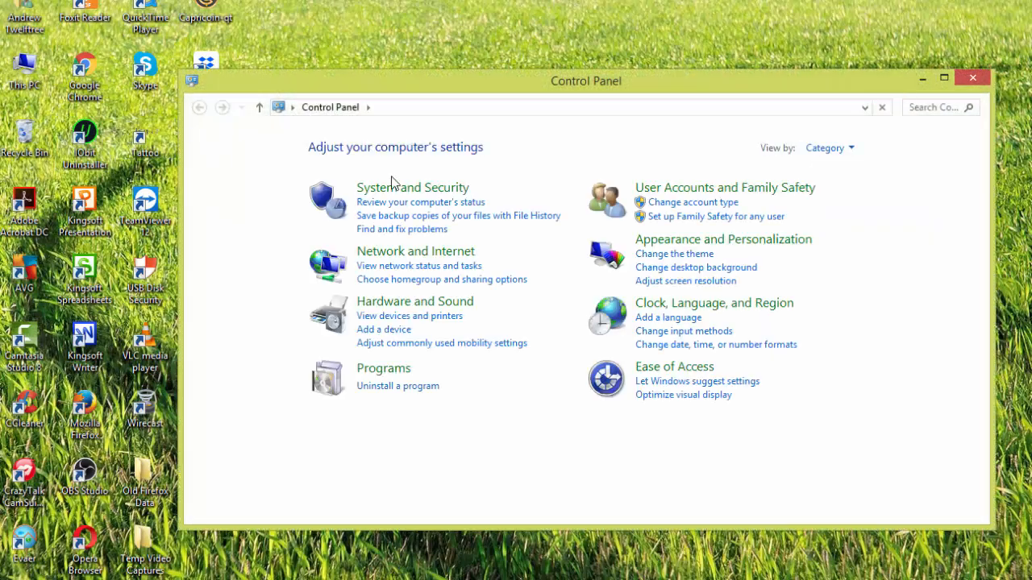
mouse_move(441, 272)
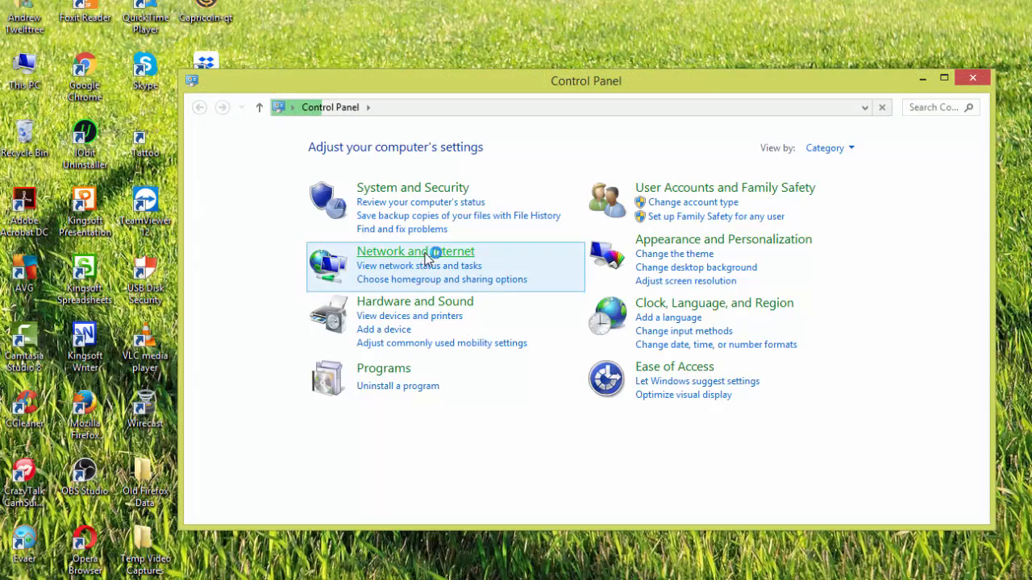
click(416, 251)
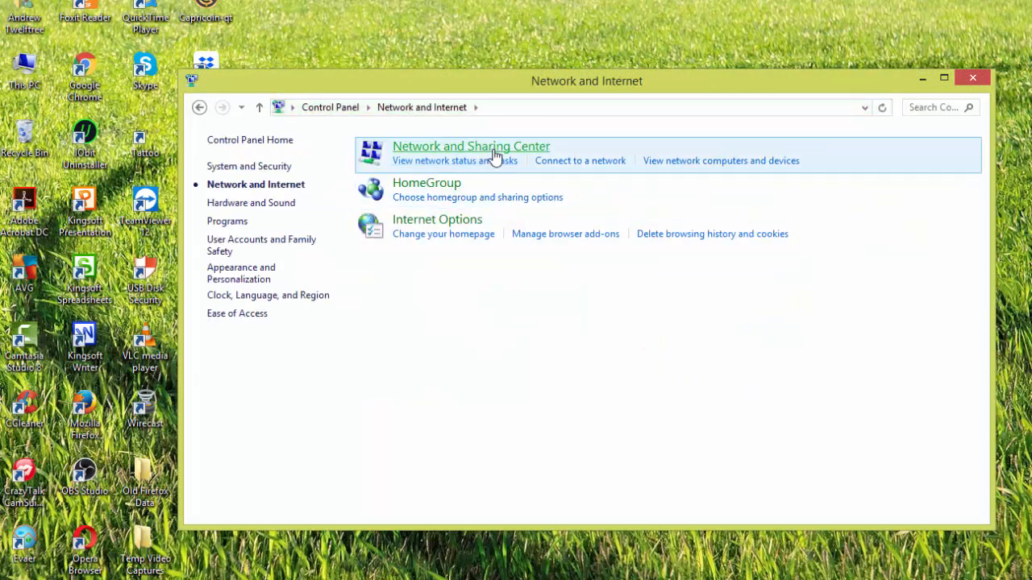
click(471, 145)
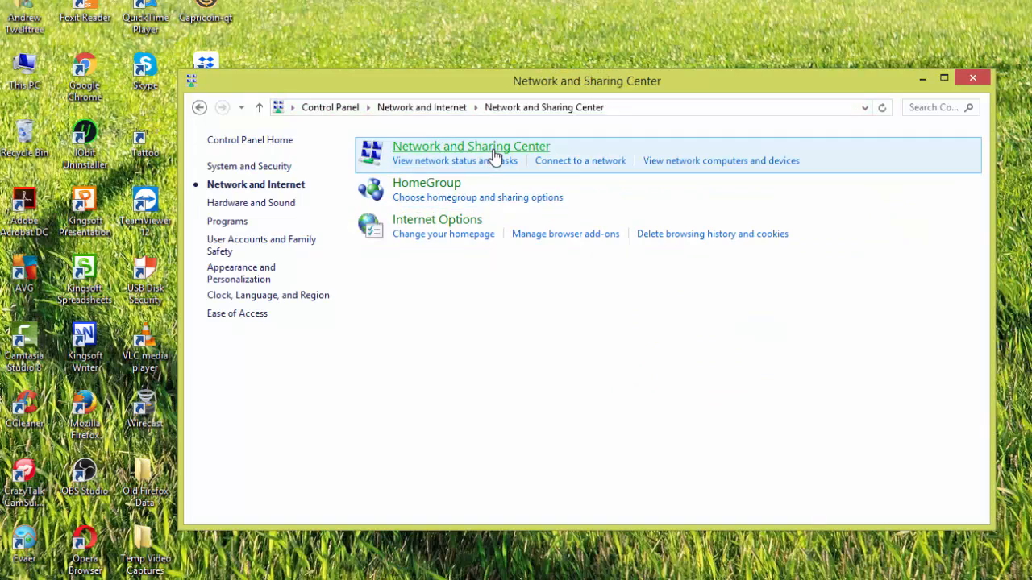
click(471, 145)
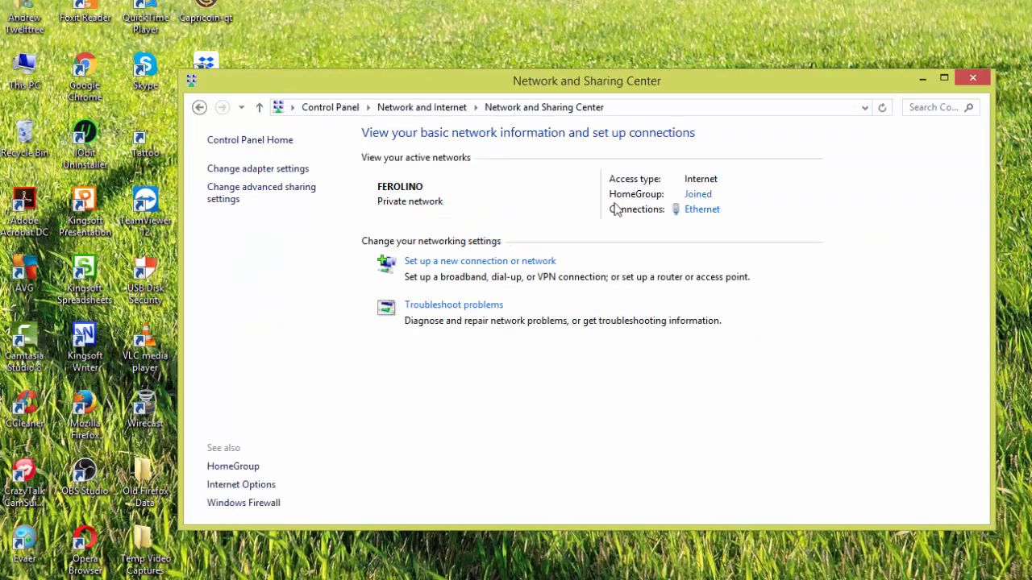
mouse_move(723, 208)
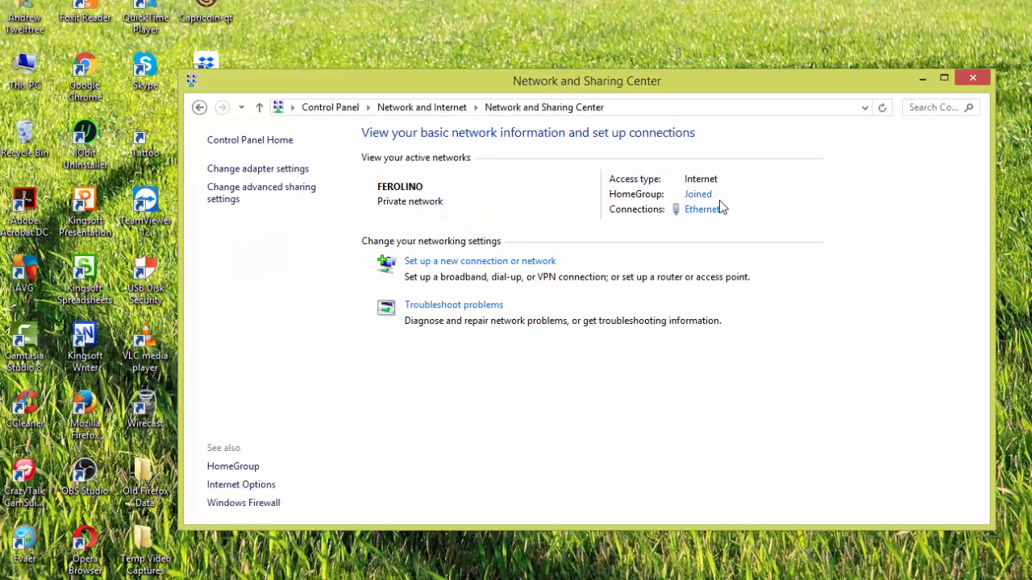
mouse_move(703, 209)
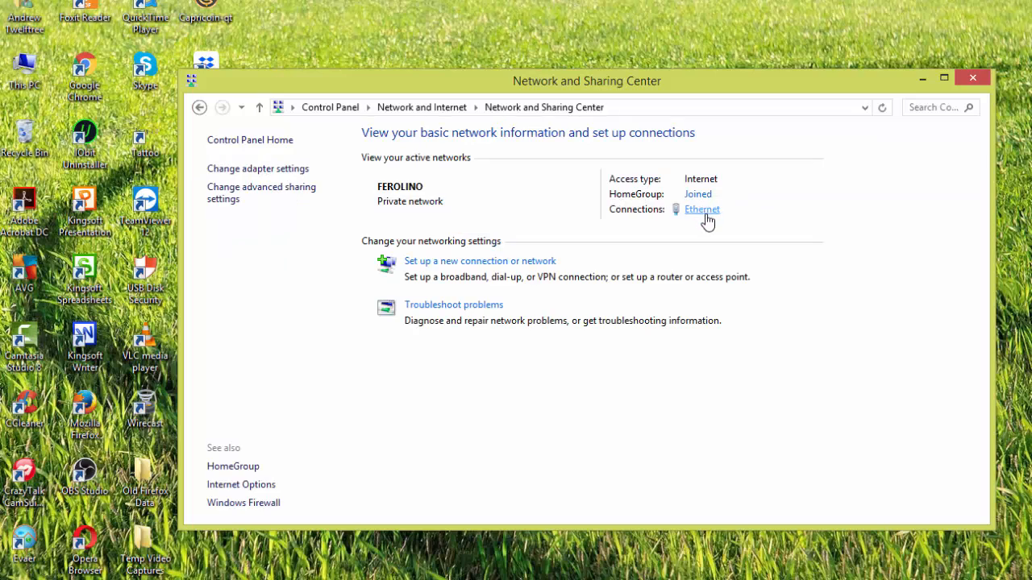
- Bring up the Ethernet Status dialog from the active Ethernet connection link
click(701, 210)
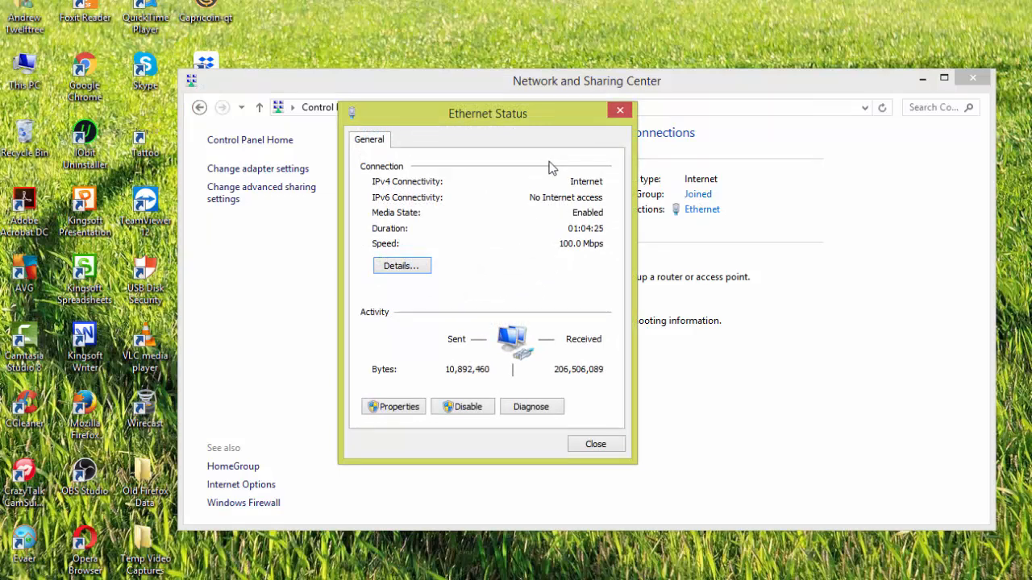
mouse_move(427, 449)
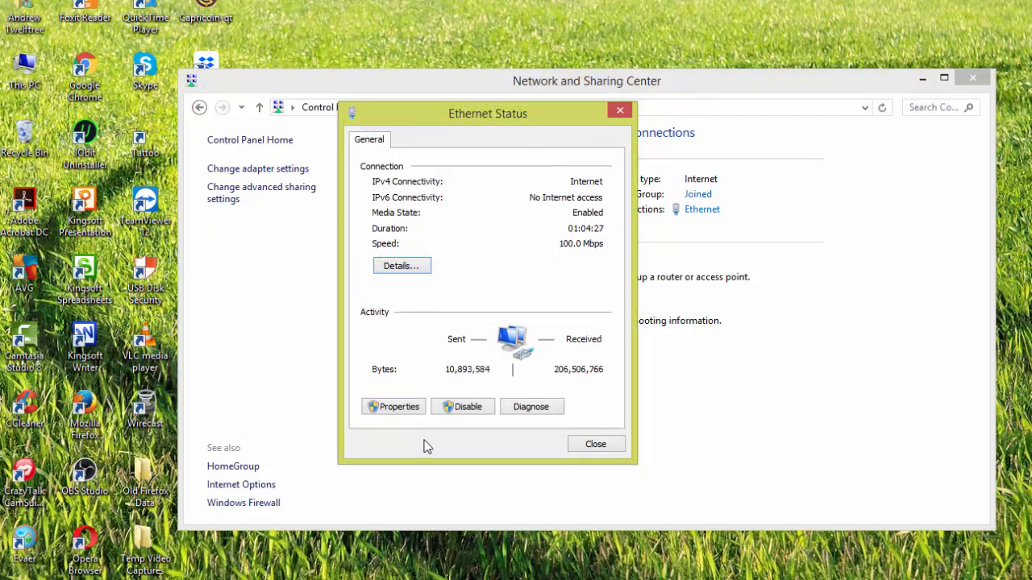
mouse_move(394, 406)
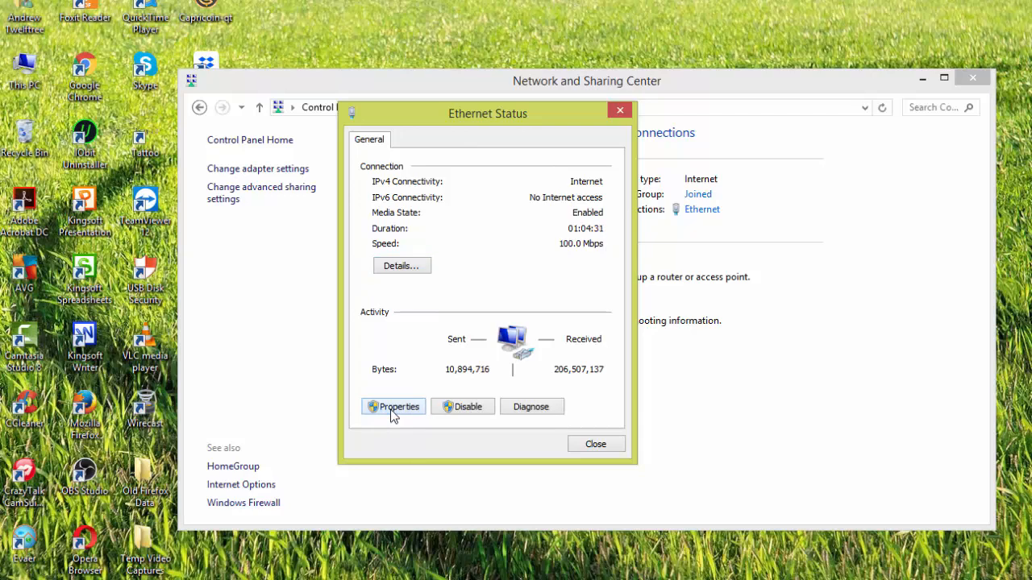
- From Ethernet Properties, select Internet Protocol Version 4 (TCP/IPv4) and show its properties
click(393, 406)
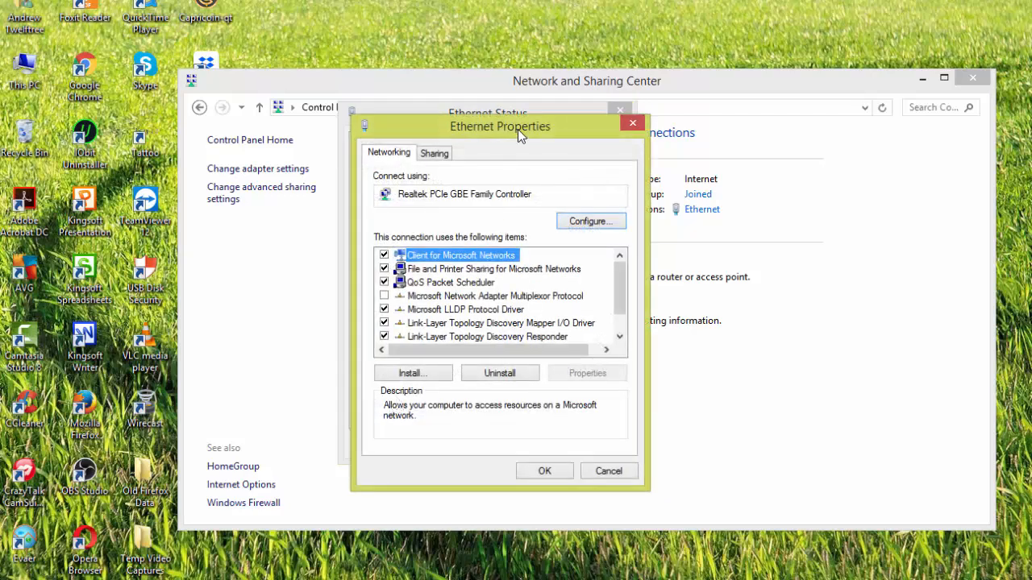
mouse_move(495, 185)
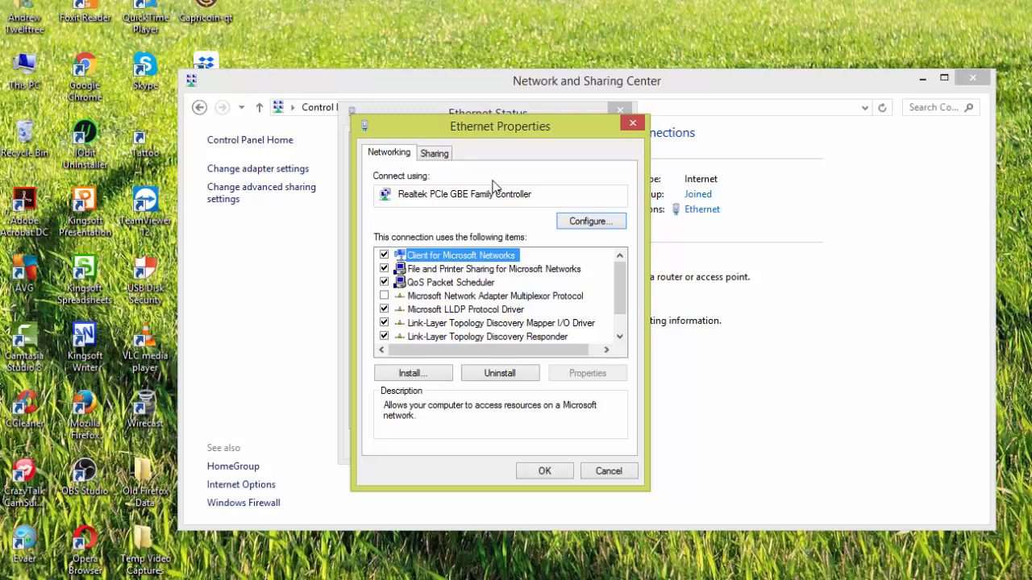
mouse_move(516, 149)
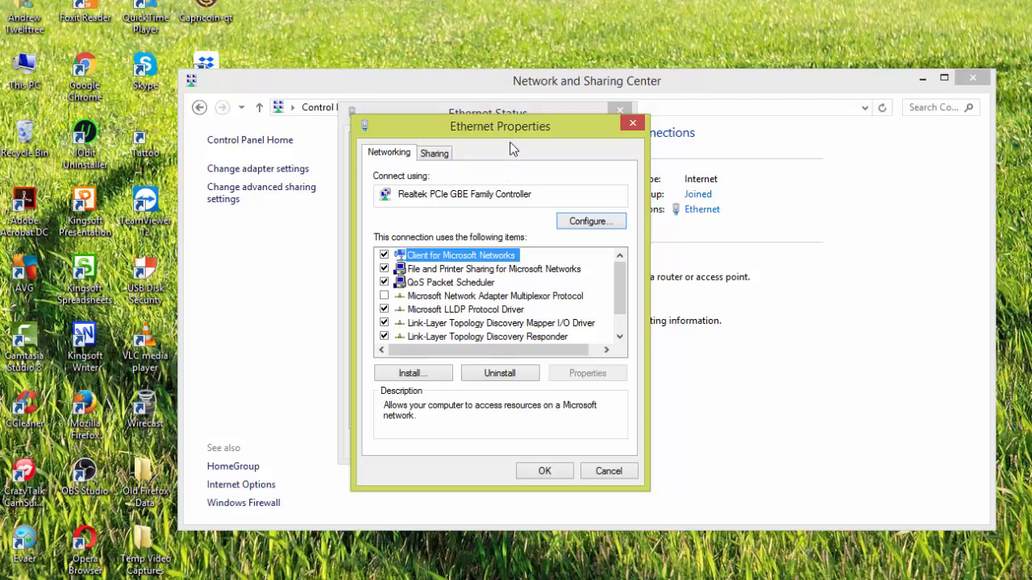
mouse_move(475, 190)
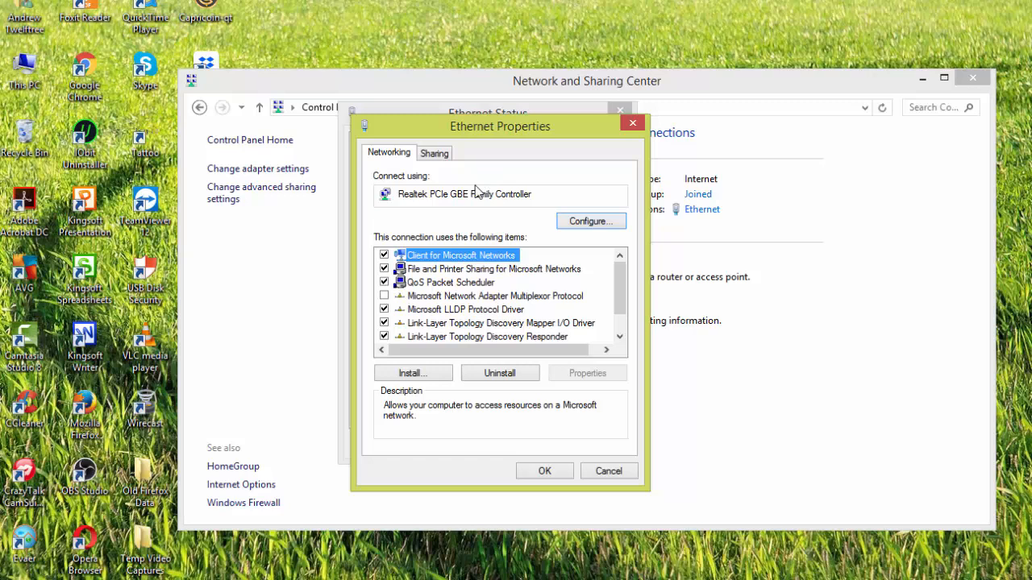
scroll(down, 3)
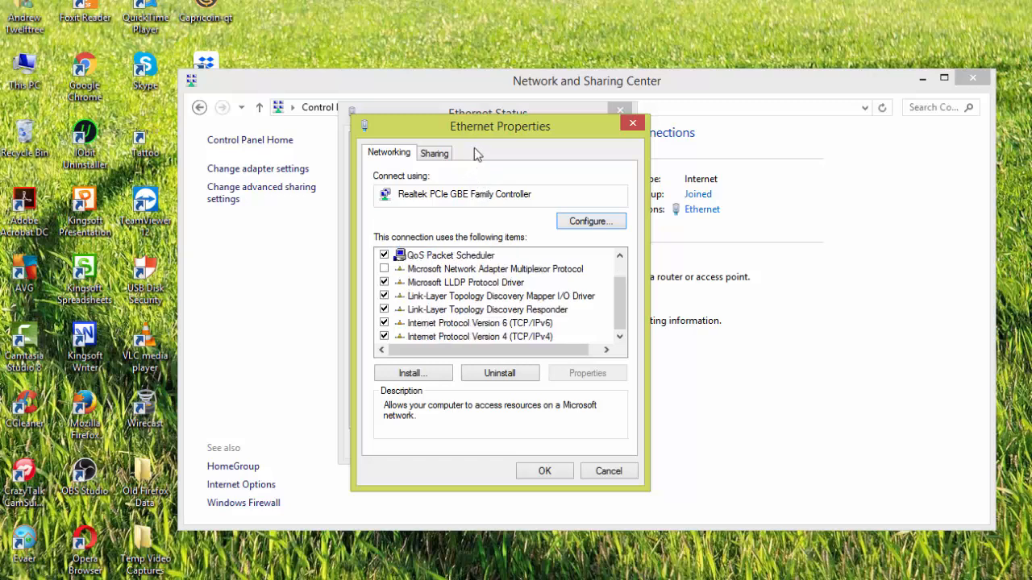
mouse_move(462, 142)
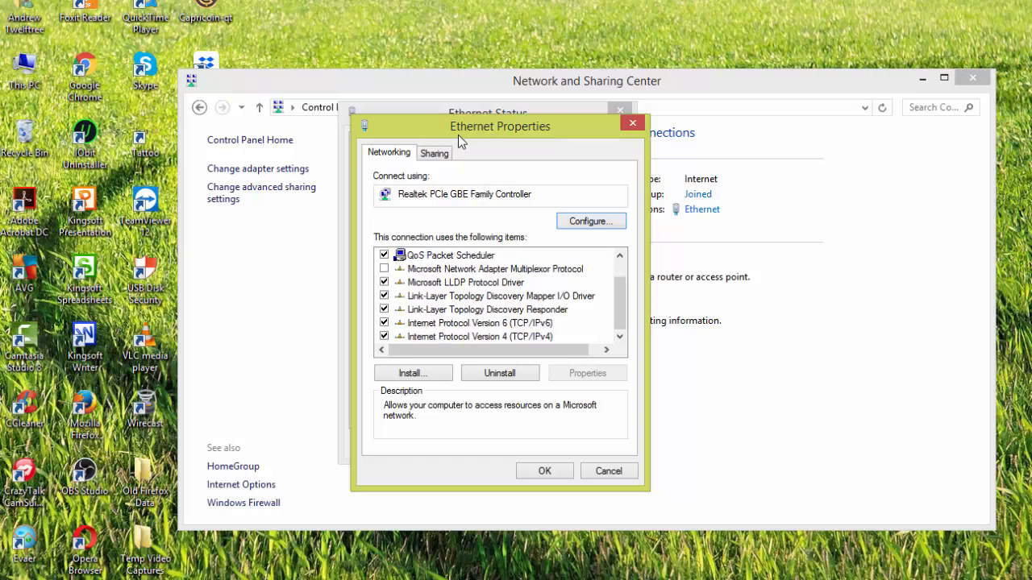
mouse_move(532, 135)
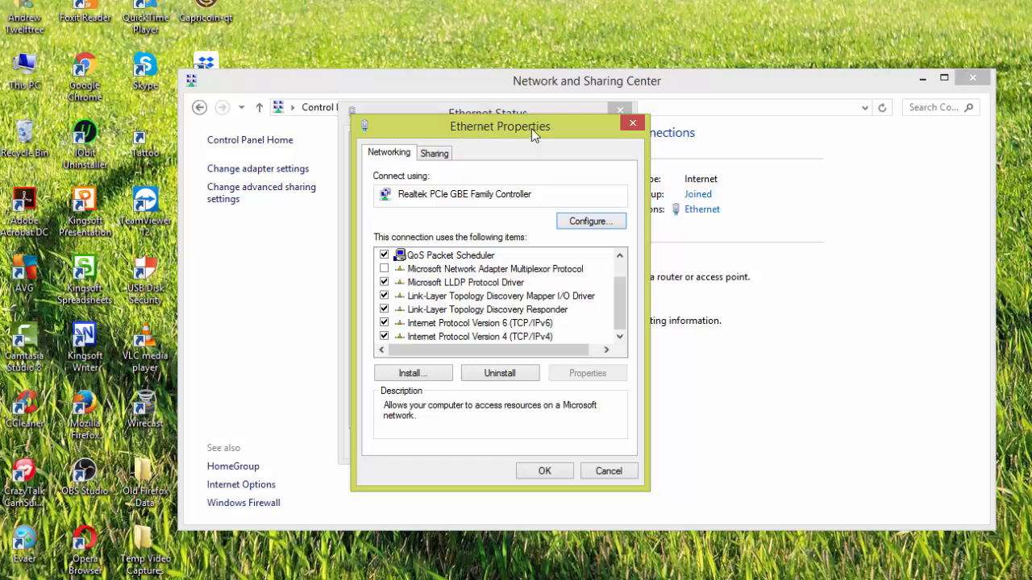
mouse_move(477, 142)
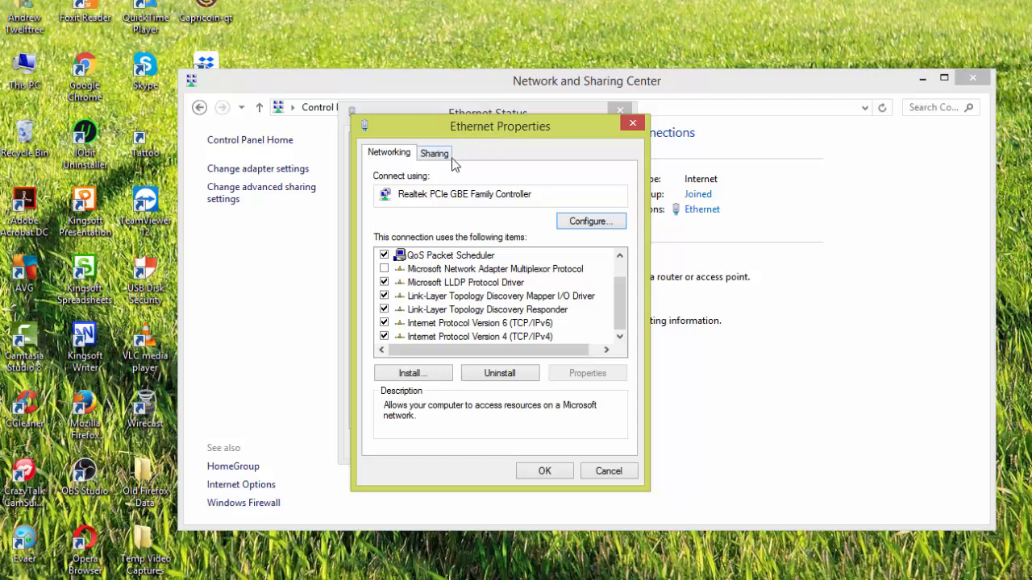
mouse_move(458, 190)
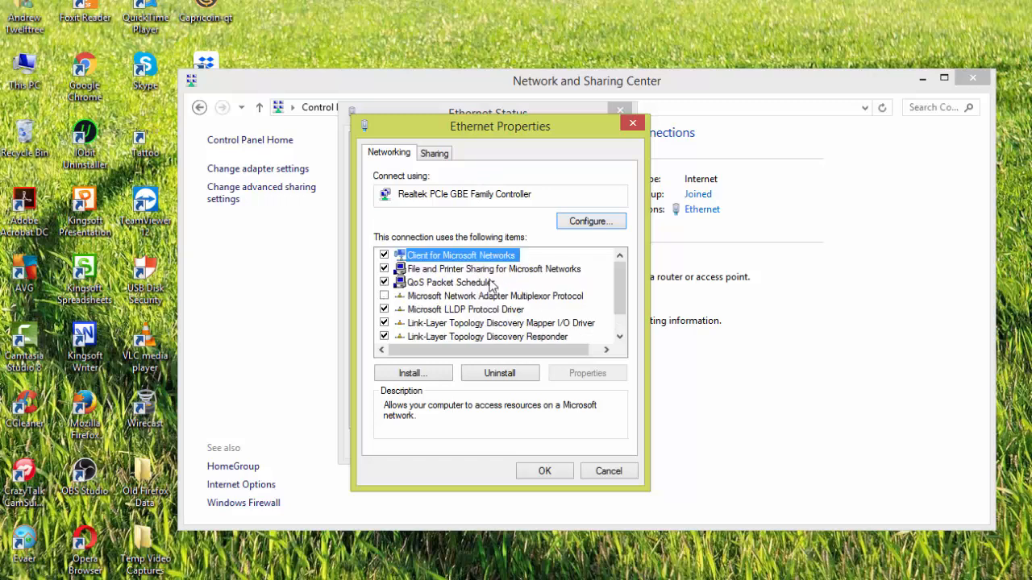
scroll(down, 3)
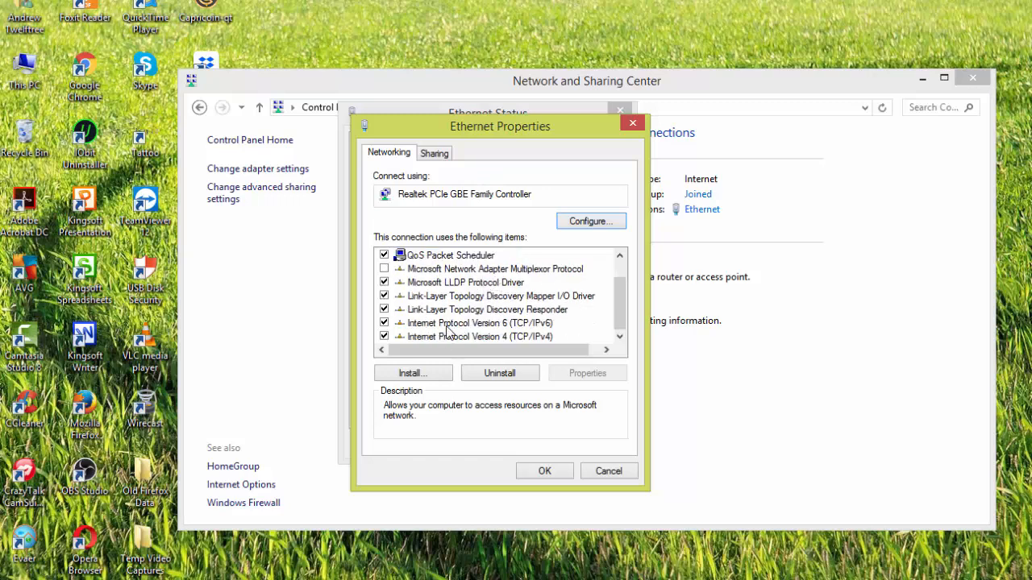
mouse_move(475, 337)
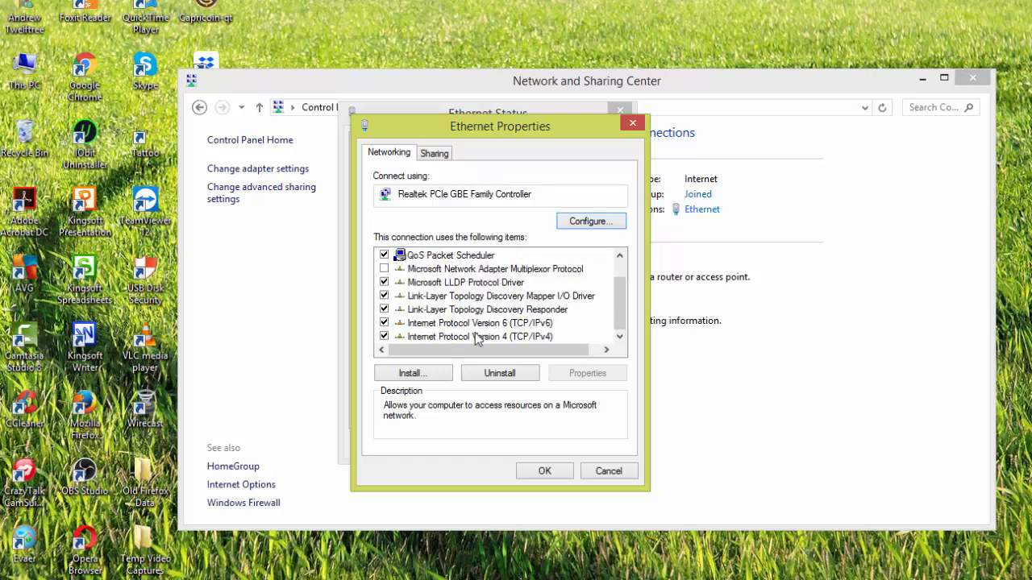
click(479, 337)
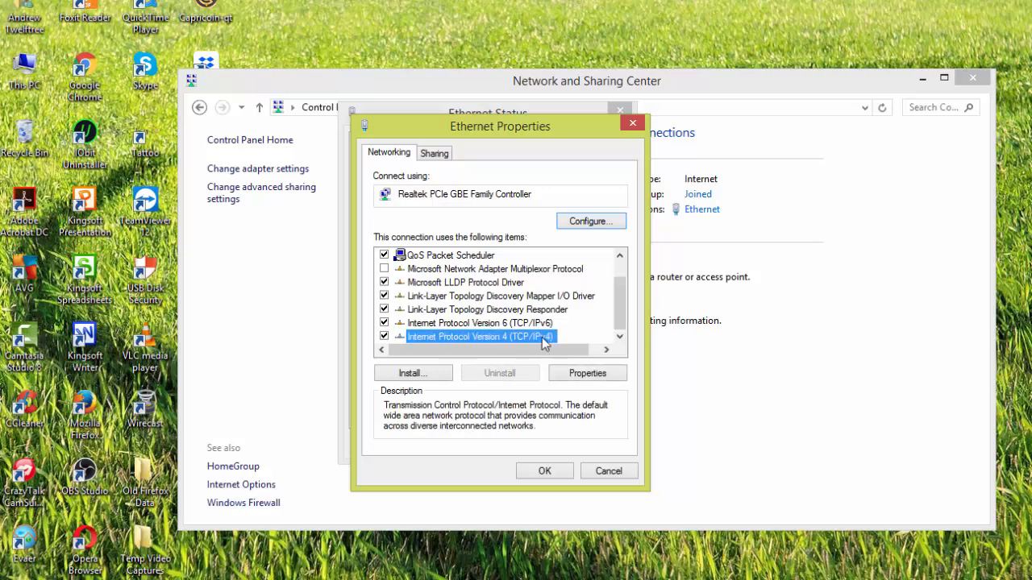
click(587, 372)
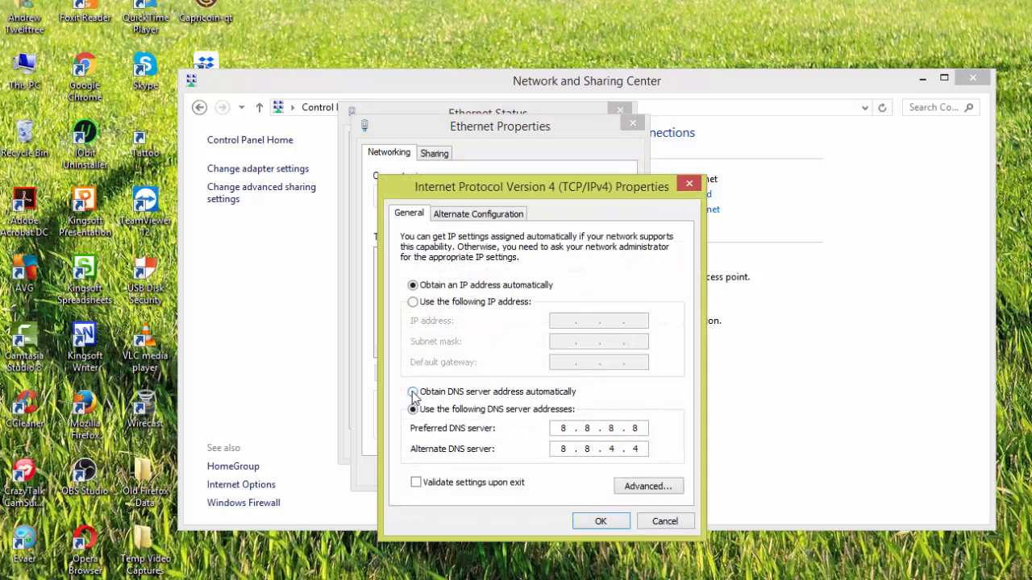
- Set IPv4 to manual DNS with preferred 8.8.8.8 and alternate 8.8.4.4, confirmed with OK
click(413, 392)
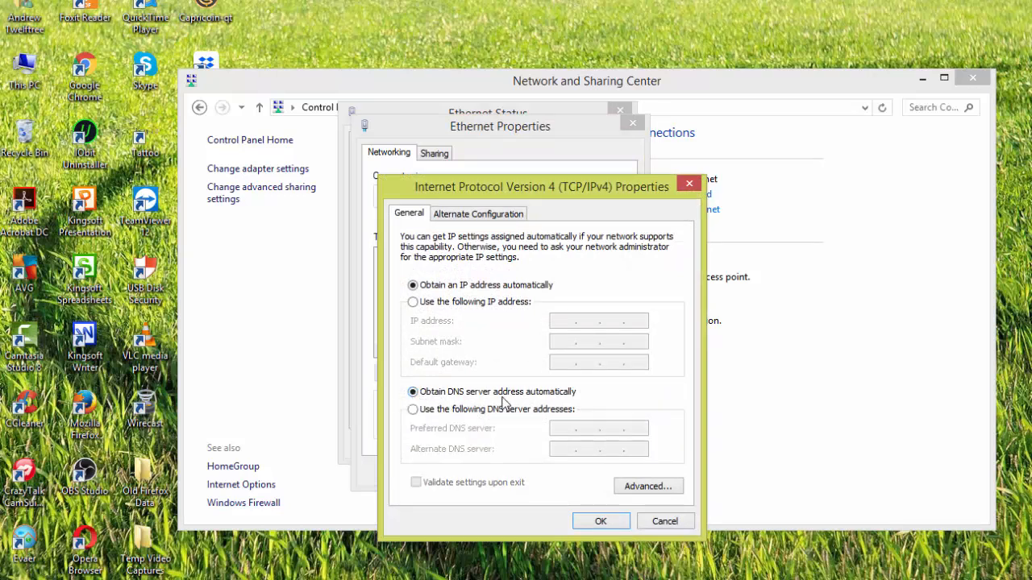
mouse_move(578, 395)
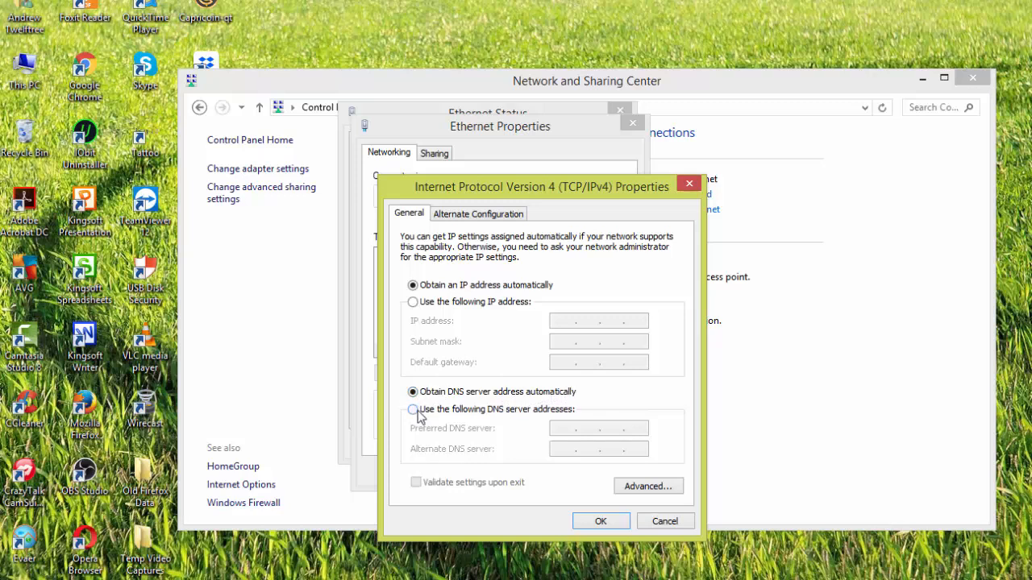
click(413, 410)
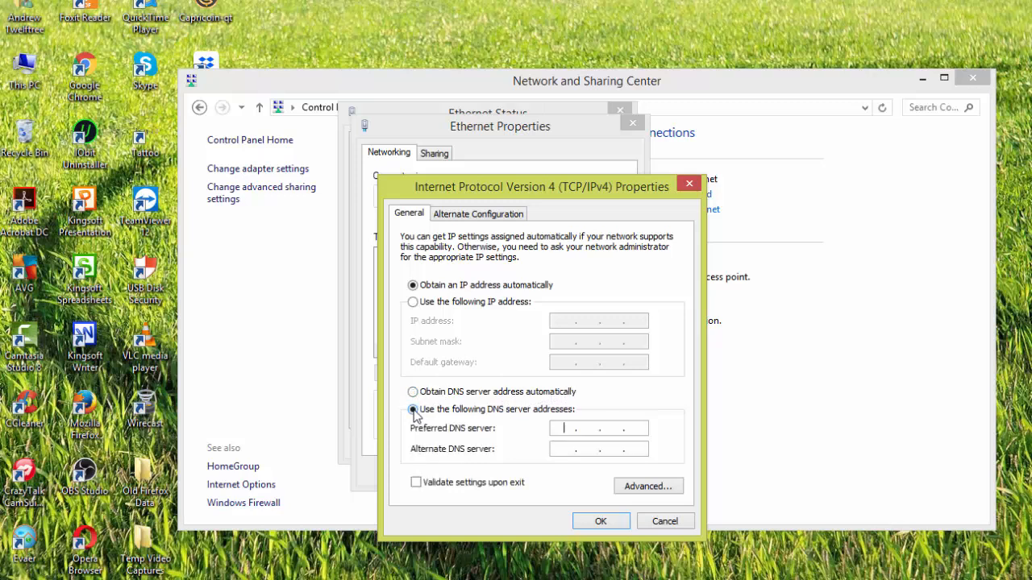
mouse_move(229, 367)
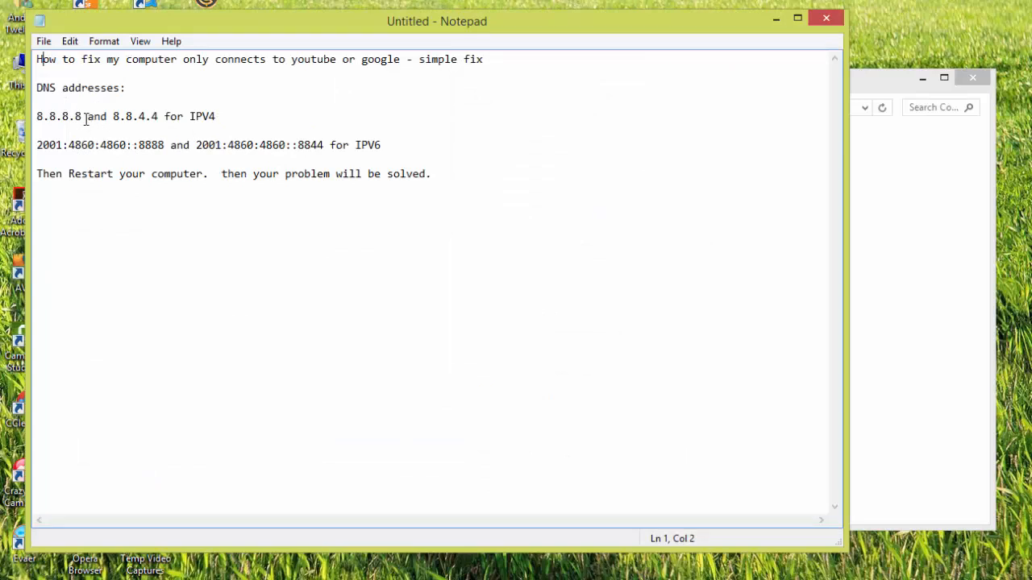
double_click(58, 116)
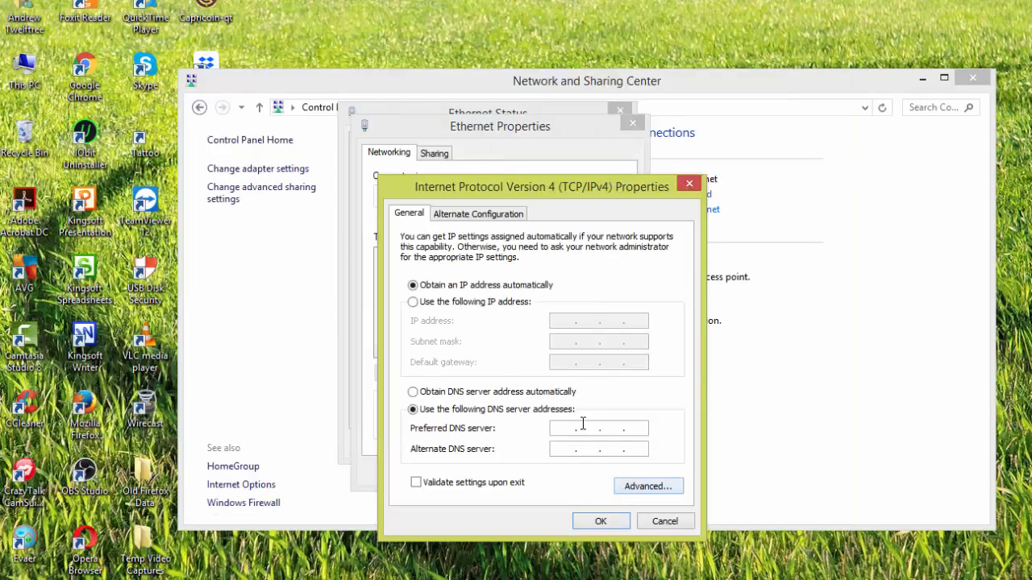
text(8.8.8.8 and 8.8.4.4 for IPV4)
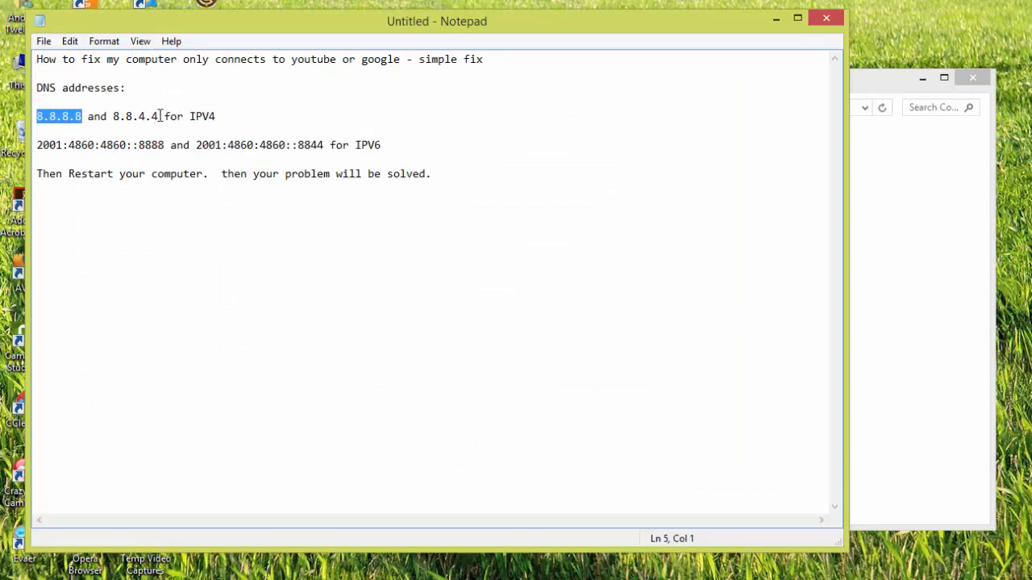
double_click(135, 116)
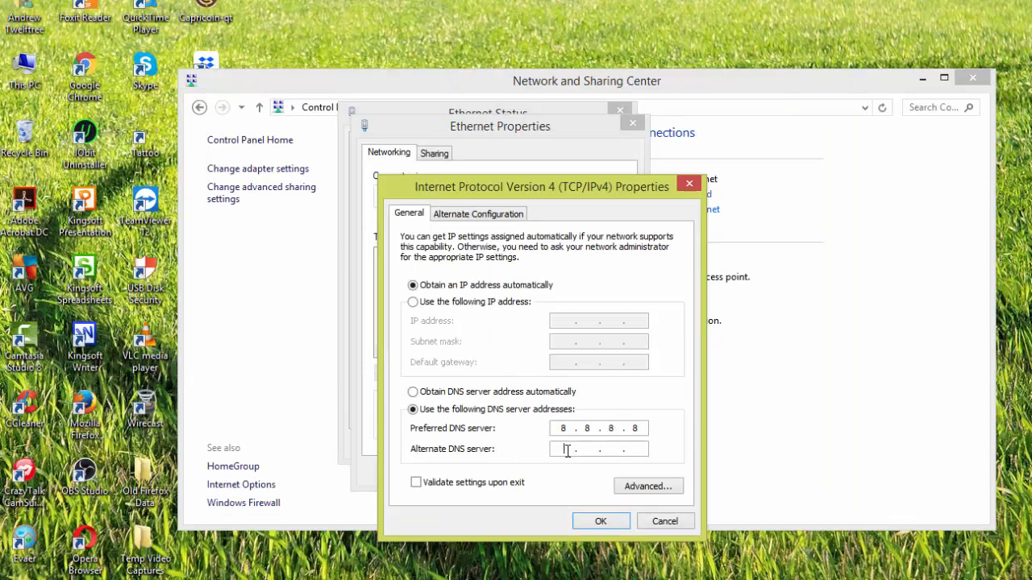
text(8.8.4.4)
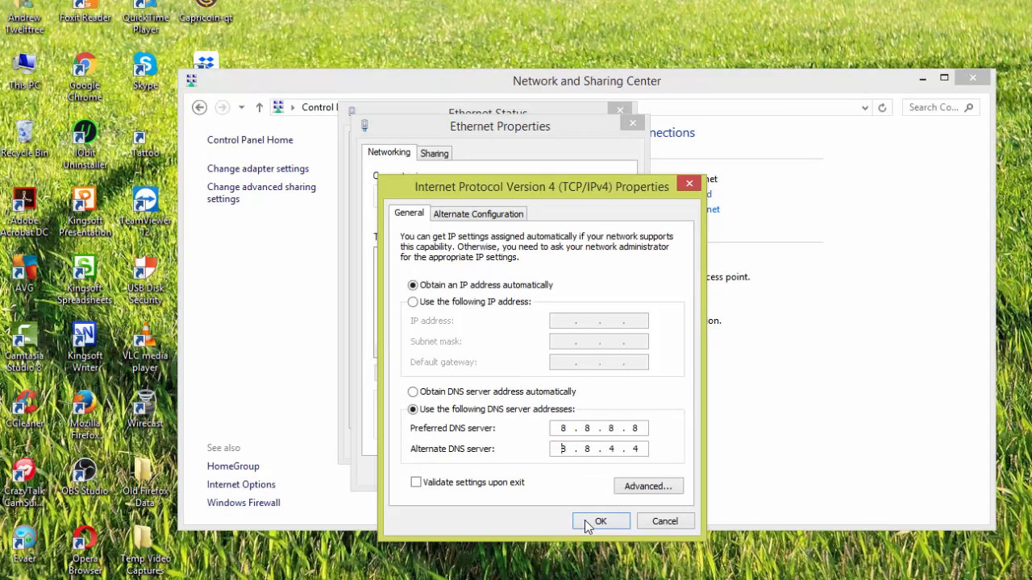
click(600, 521)
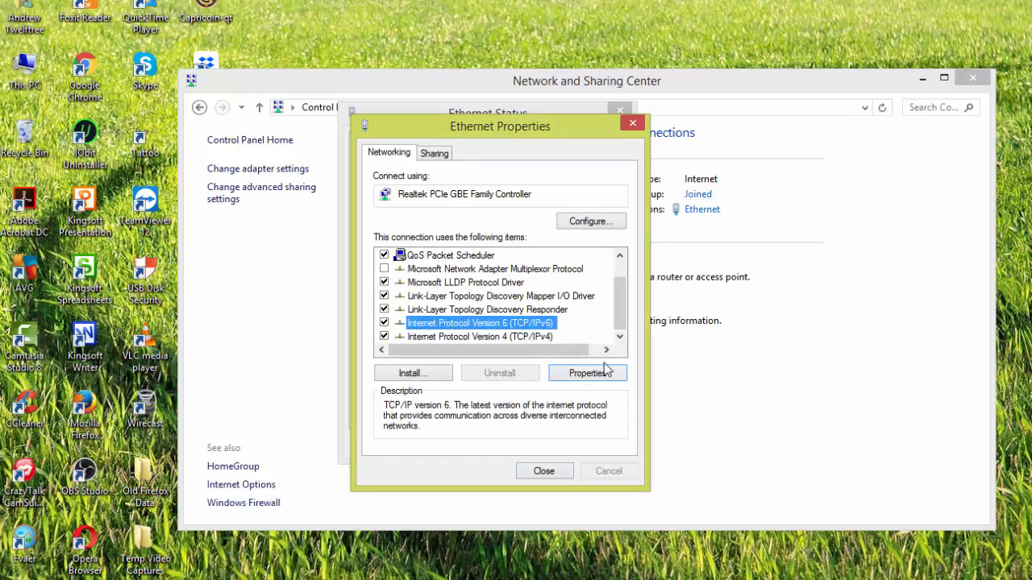
- In IPv6 Properties, switch DNS to the manual 'Use the following DNS server addresses' option
click(587, 372)
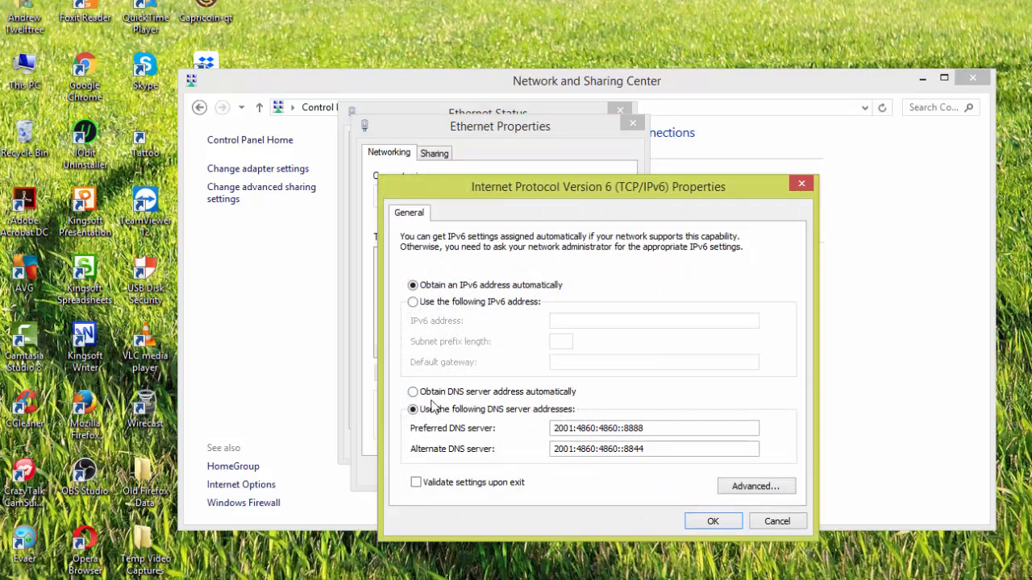
click(412, 391)
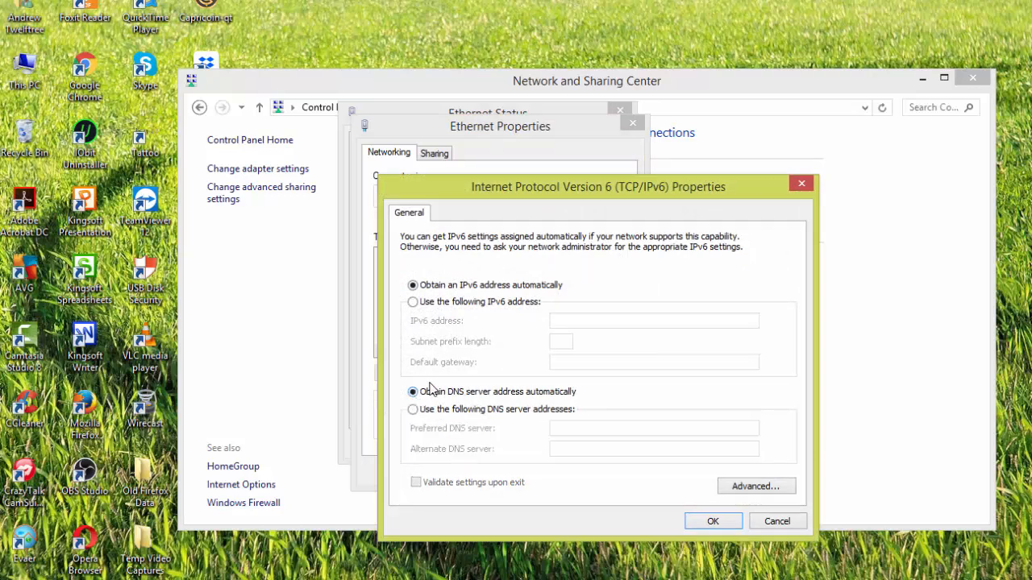
mouse_move(564, 395)
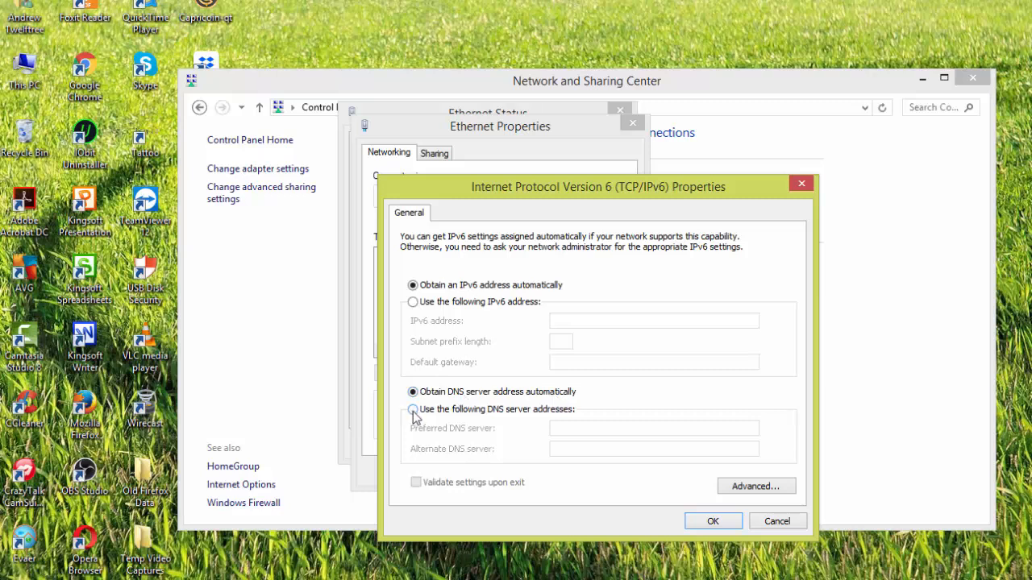
click(413, 409)
text(2001:4860:4860::8844)
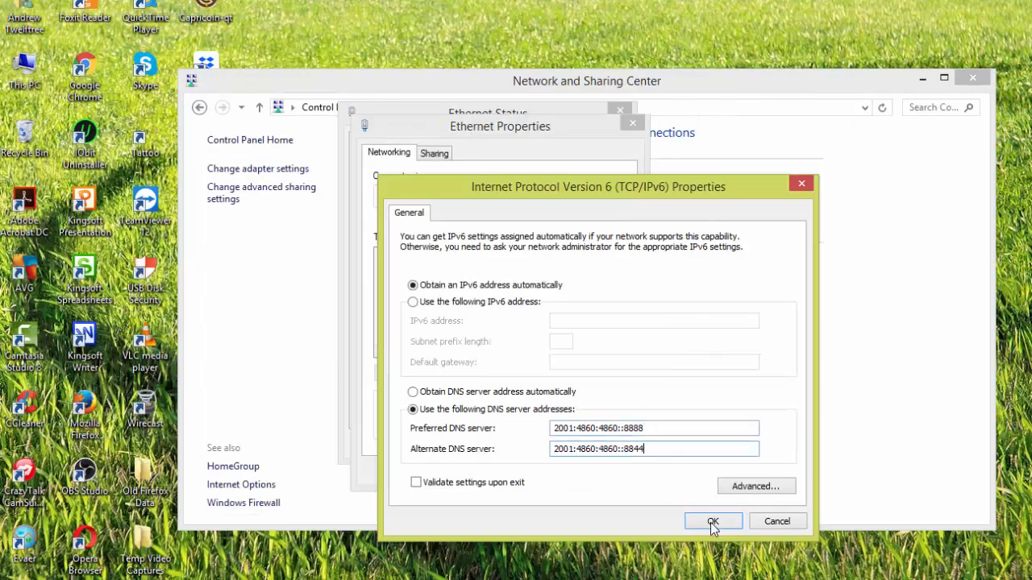
- Confirm the IPv6 DNS settings and close Ethernet Properties, Ethernet Status and Network and Sharing Center
click(712, 521)
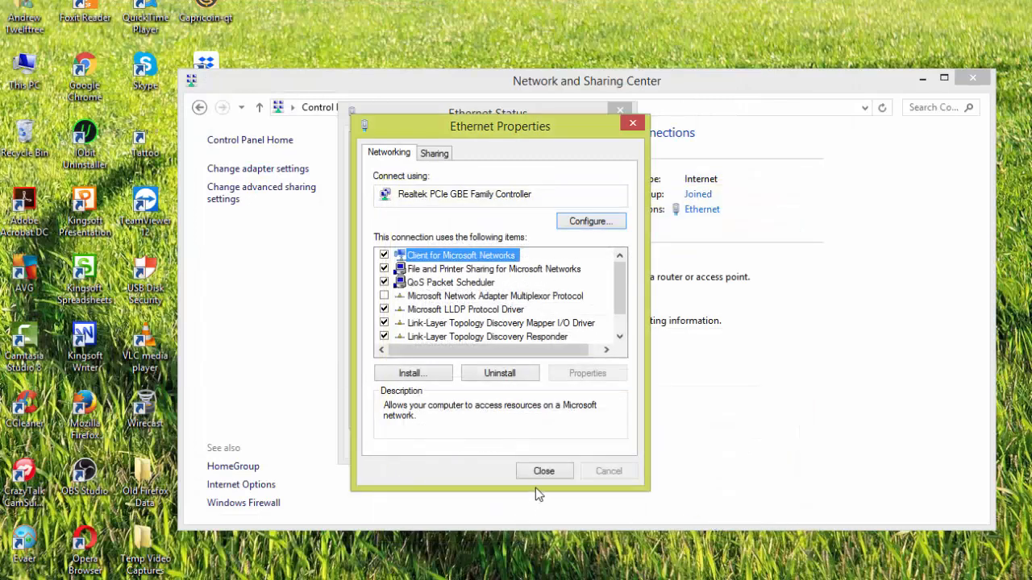
click(543, 470)
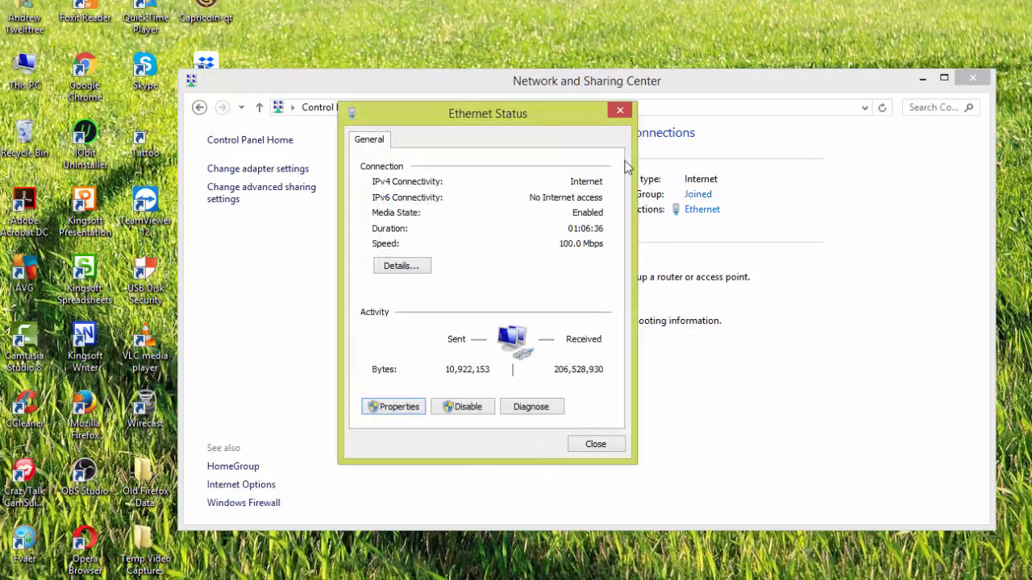
click(595, 444)
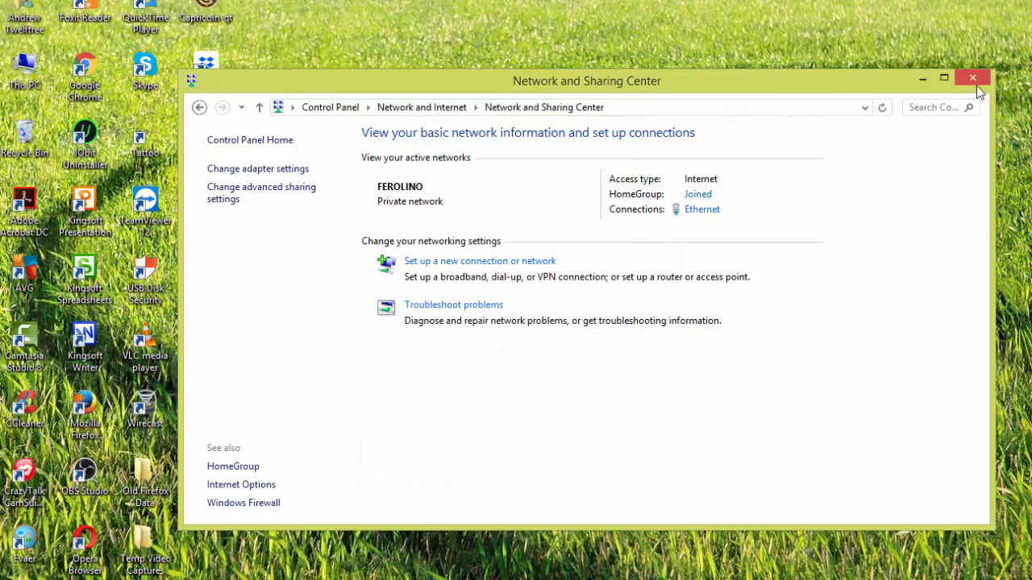
click(972, 78)
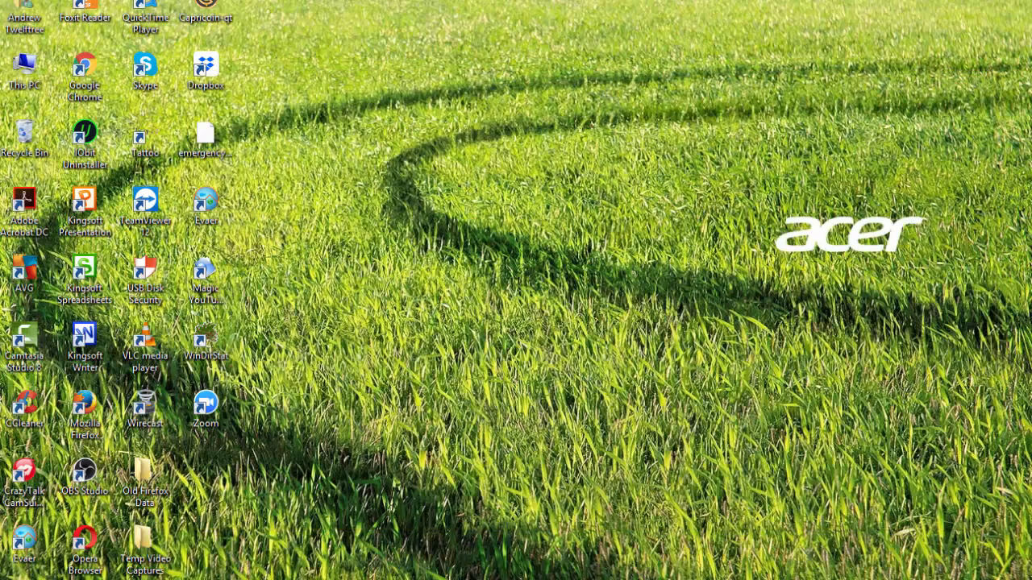
mouse_move(729, 181)
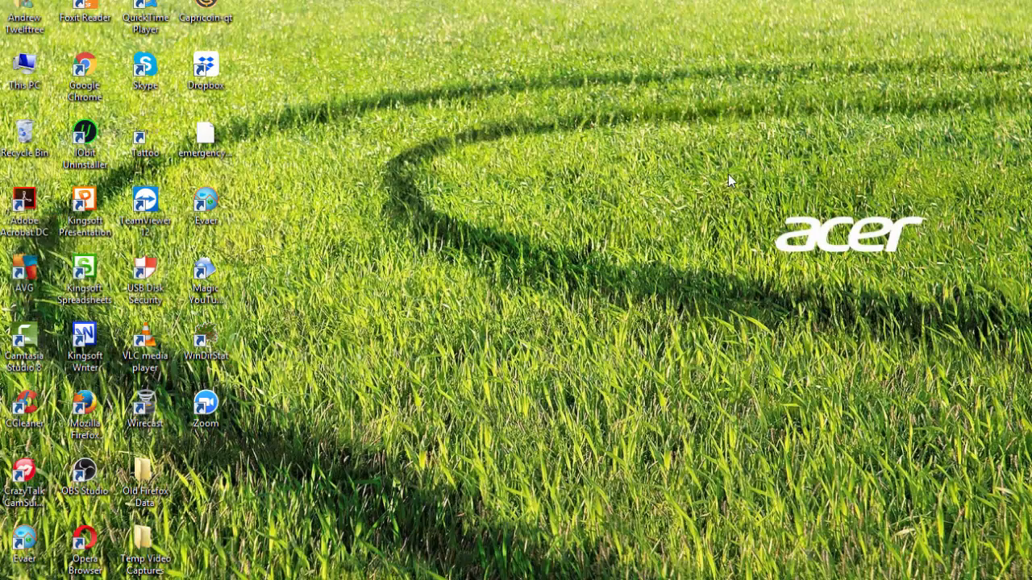
mouse_move(736, 180)
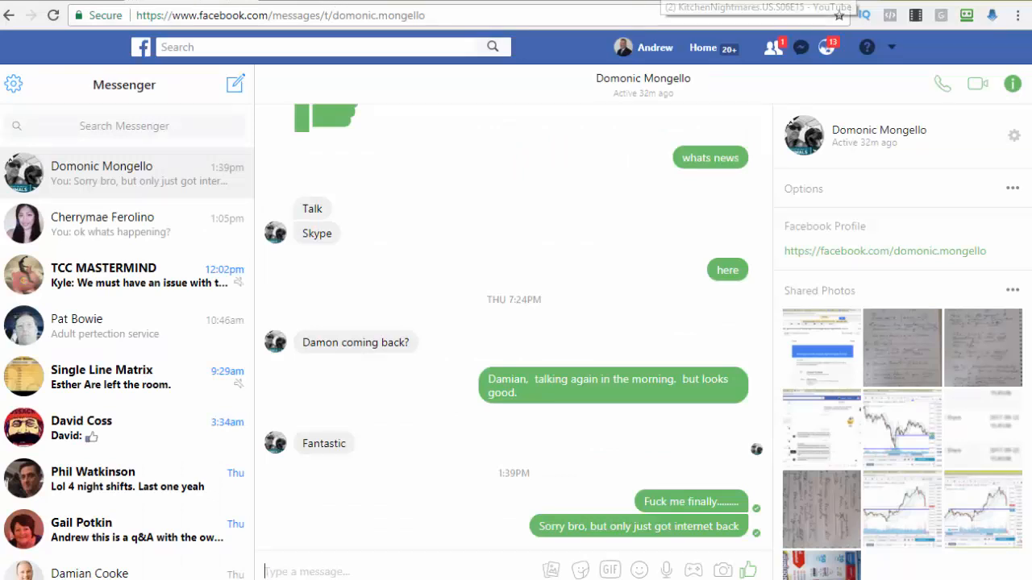
mouse_move(158, 314)
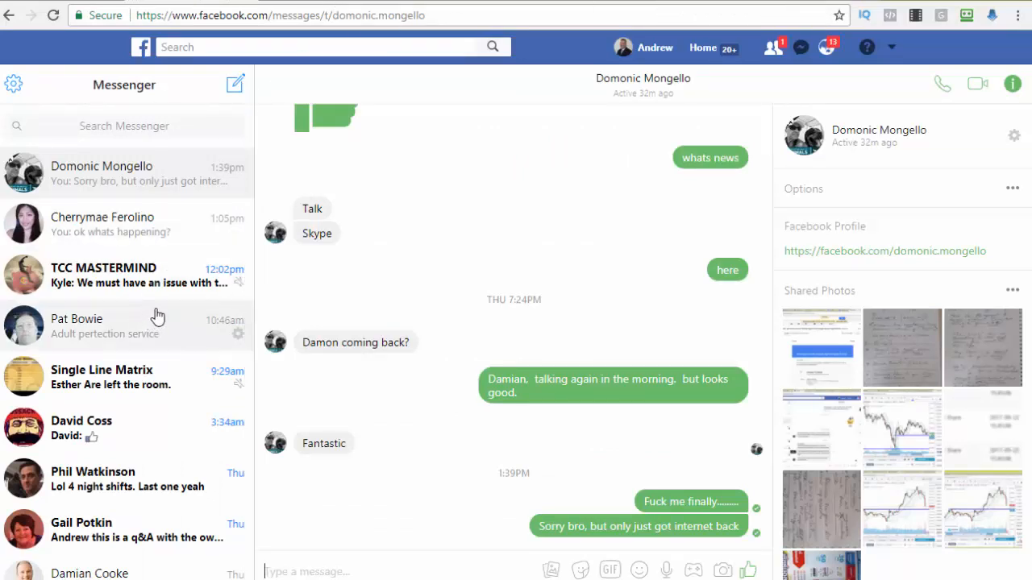
mouse_move(158, 316)
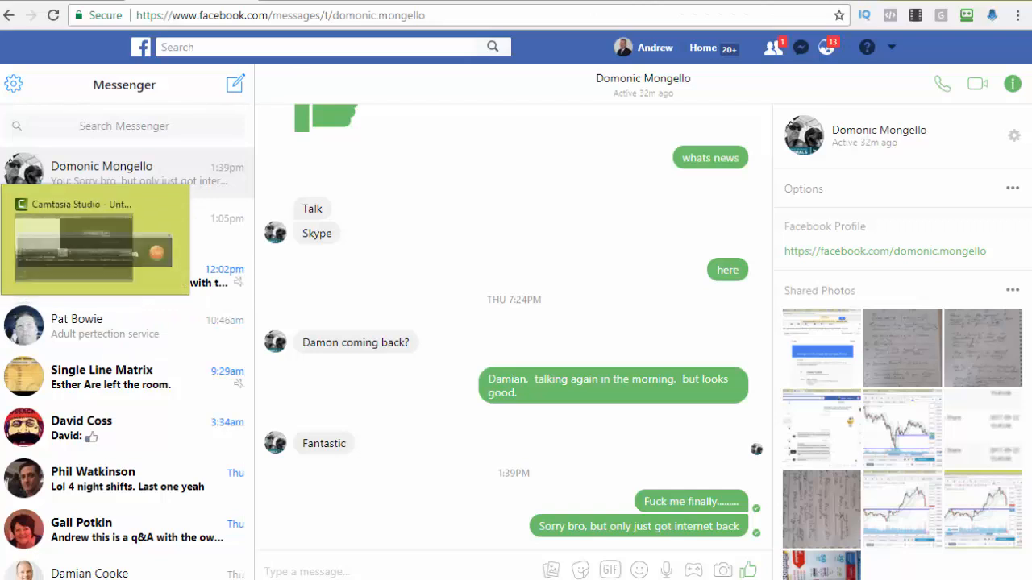